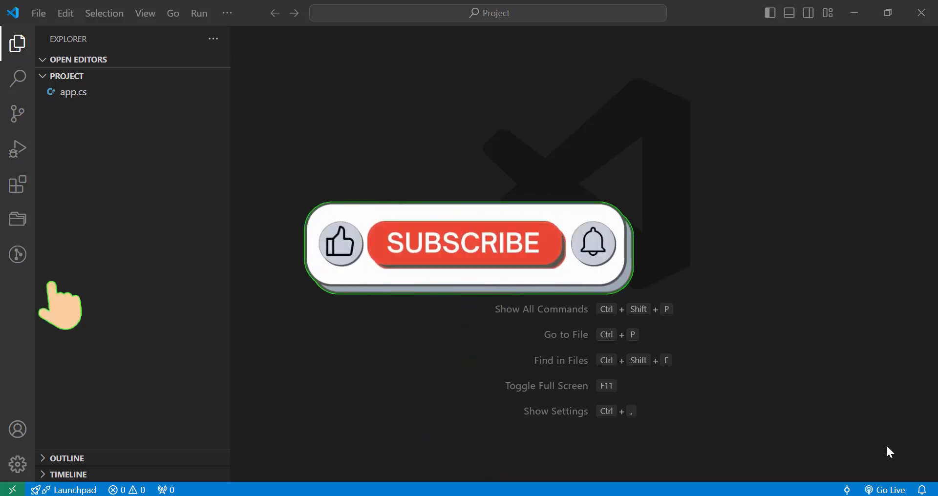
Step: Run 'View: Reset View Locations' from the Command Palette to restore default view positions
click(463, 243)
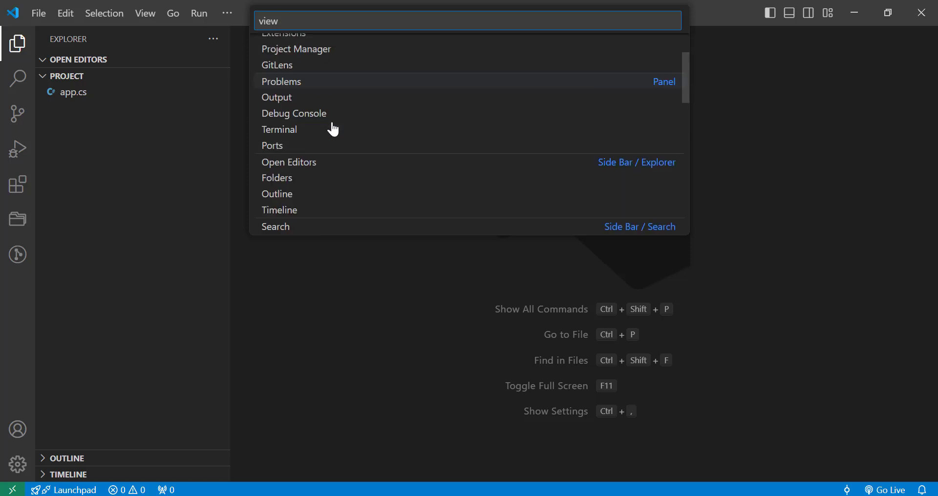
scroll(down, 3)
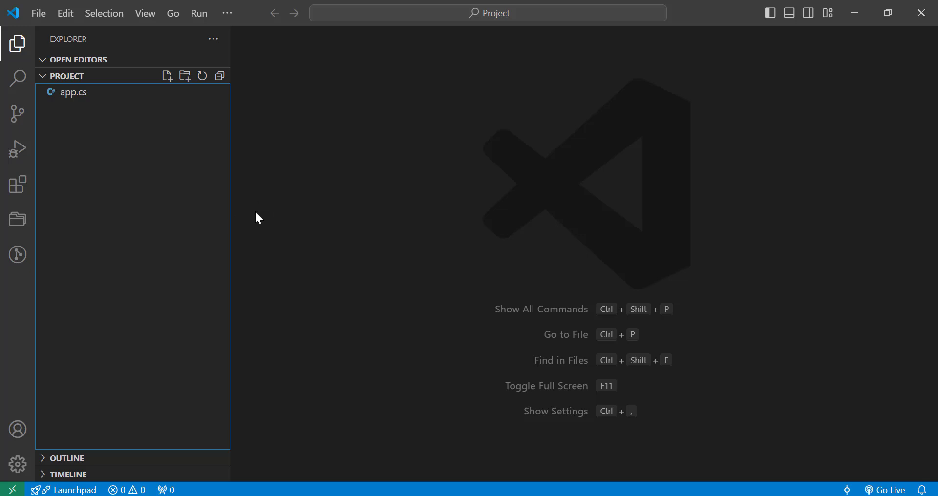
mouse_move(368, 197)
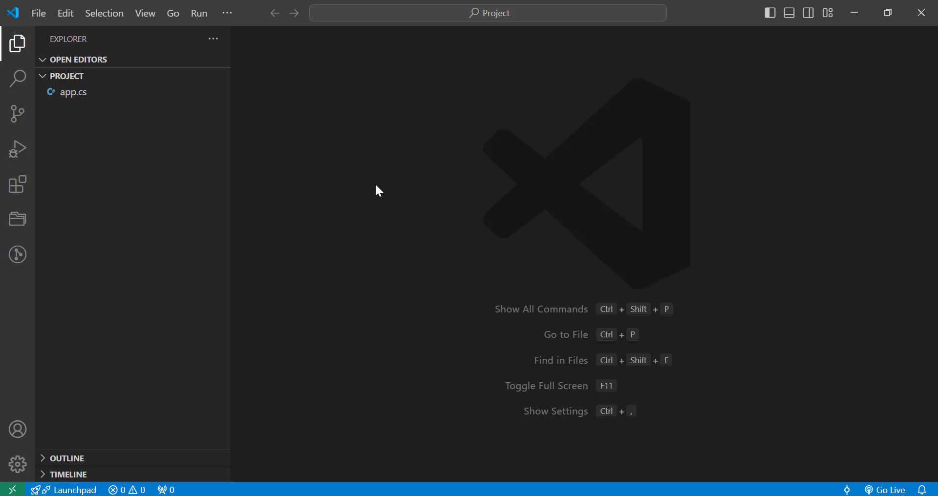
mouse_move(396, 251)
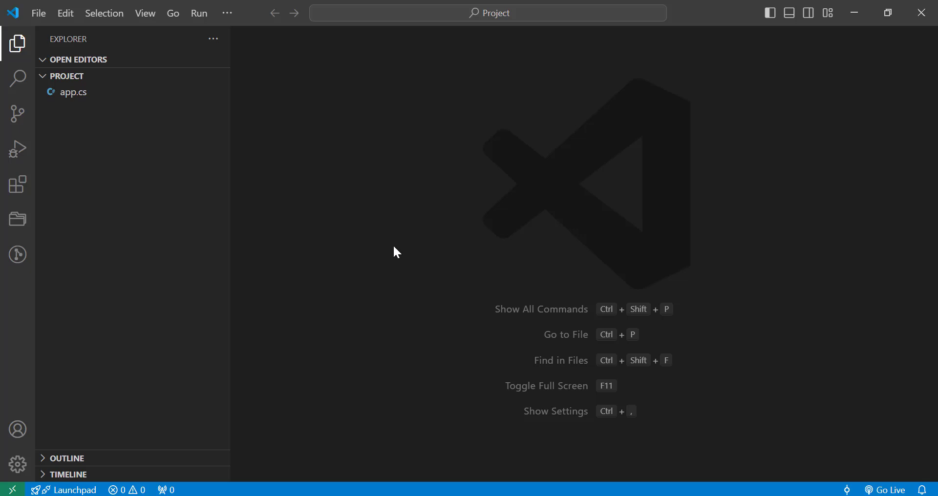
key(Ctrl+Shift+P)
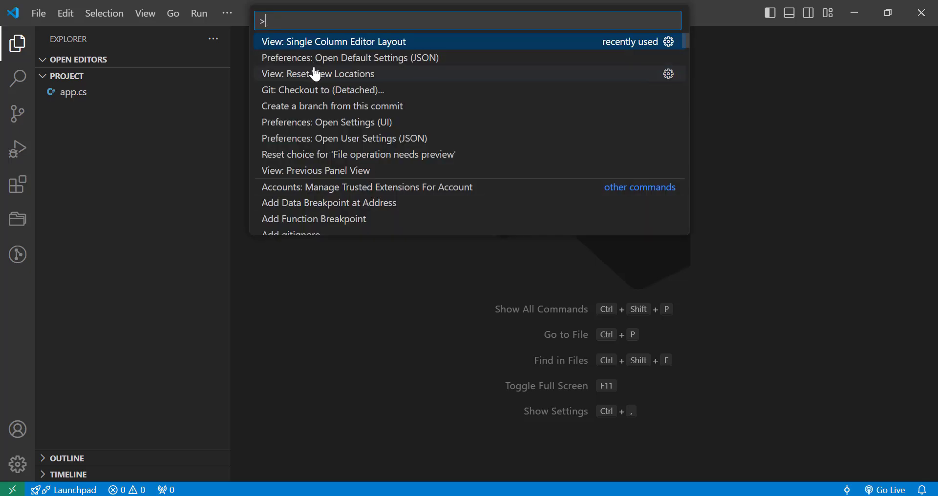
text(View: Reset View Locations)
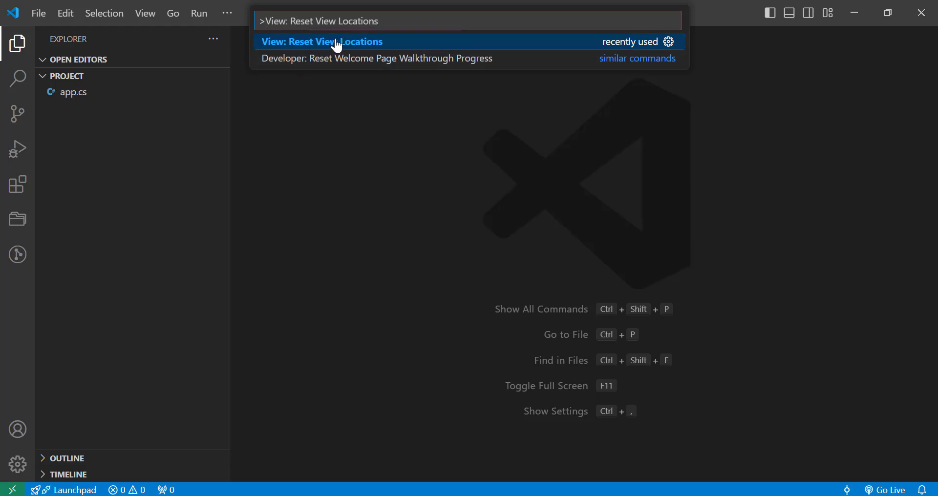
click(321, 41)
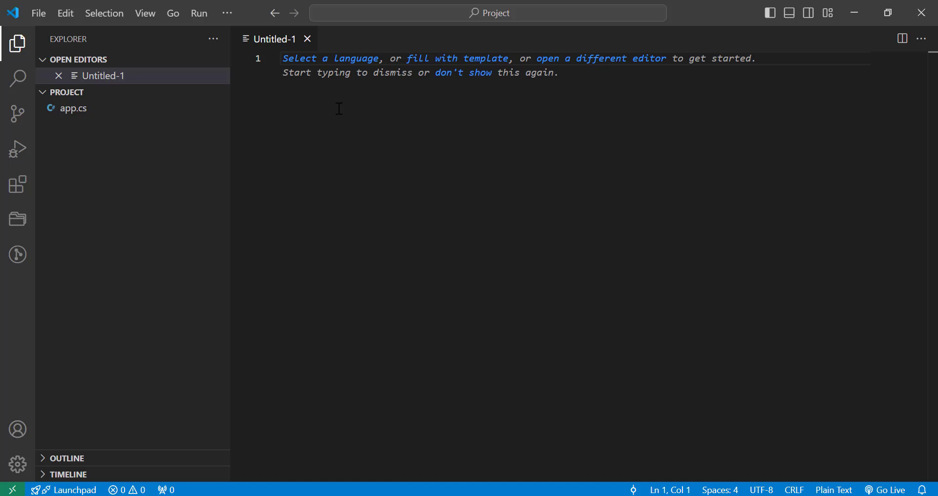
mouse_move(337, 118)
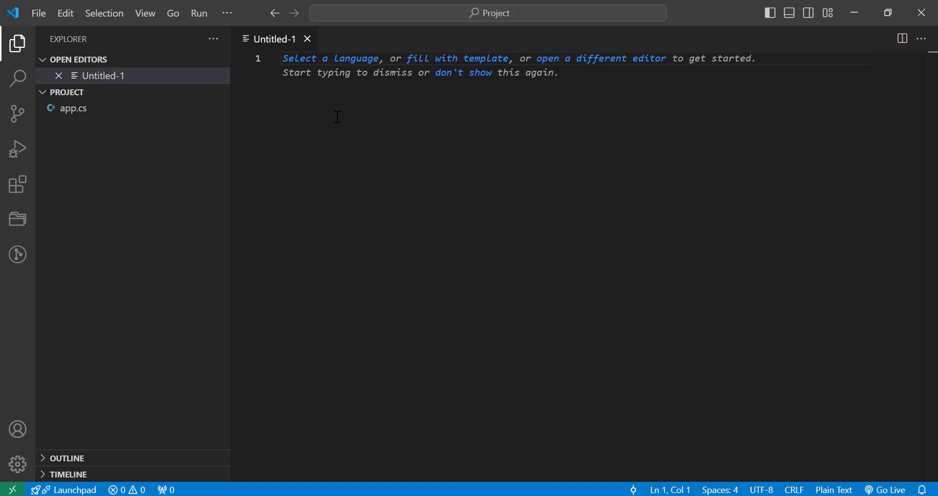